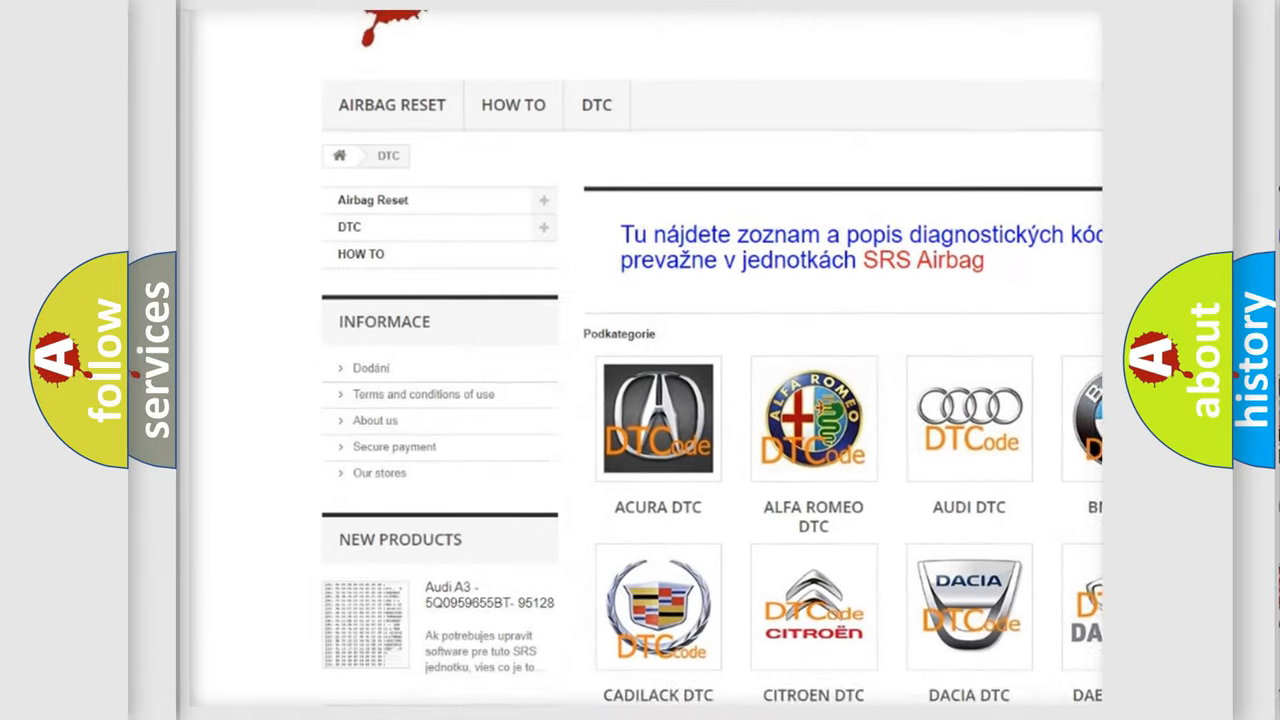
{"action": "scroll", "scroll_direction": "down", "scroll_amount": 3}
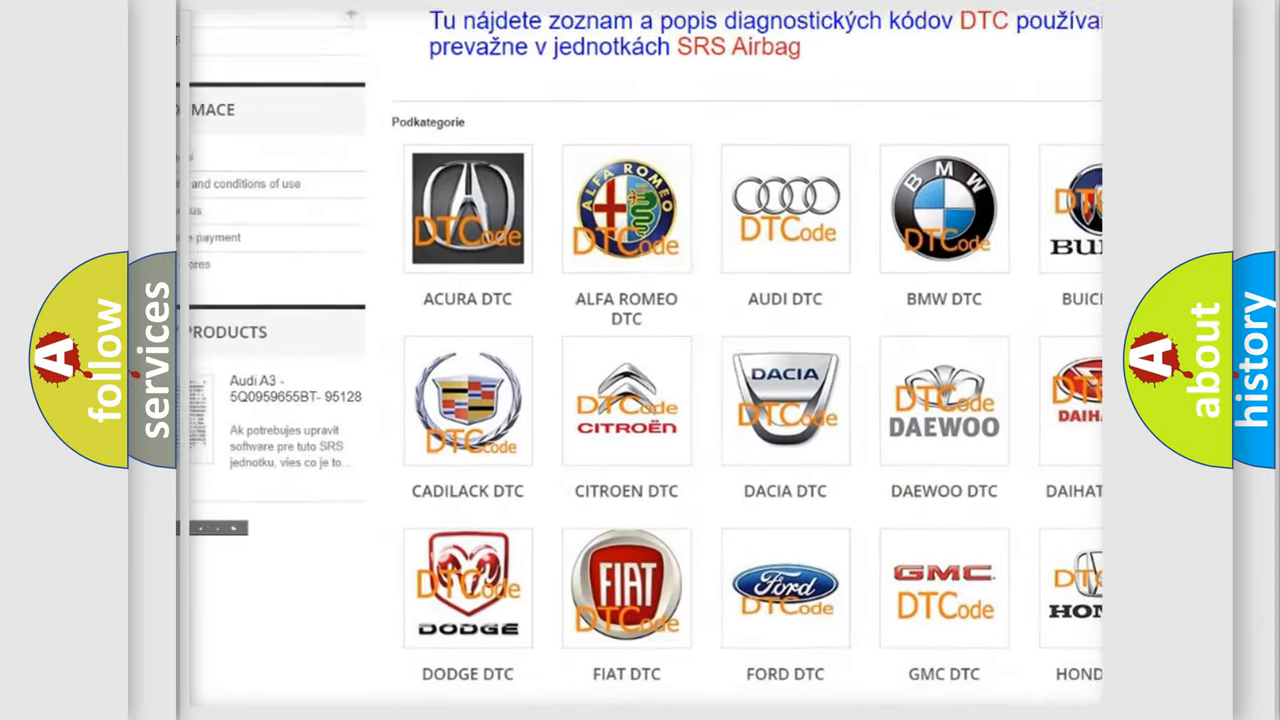
{"action": "scroll", "scroll_direction": "down", "scroll_amount": 3}
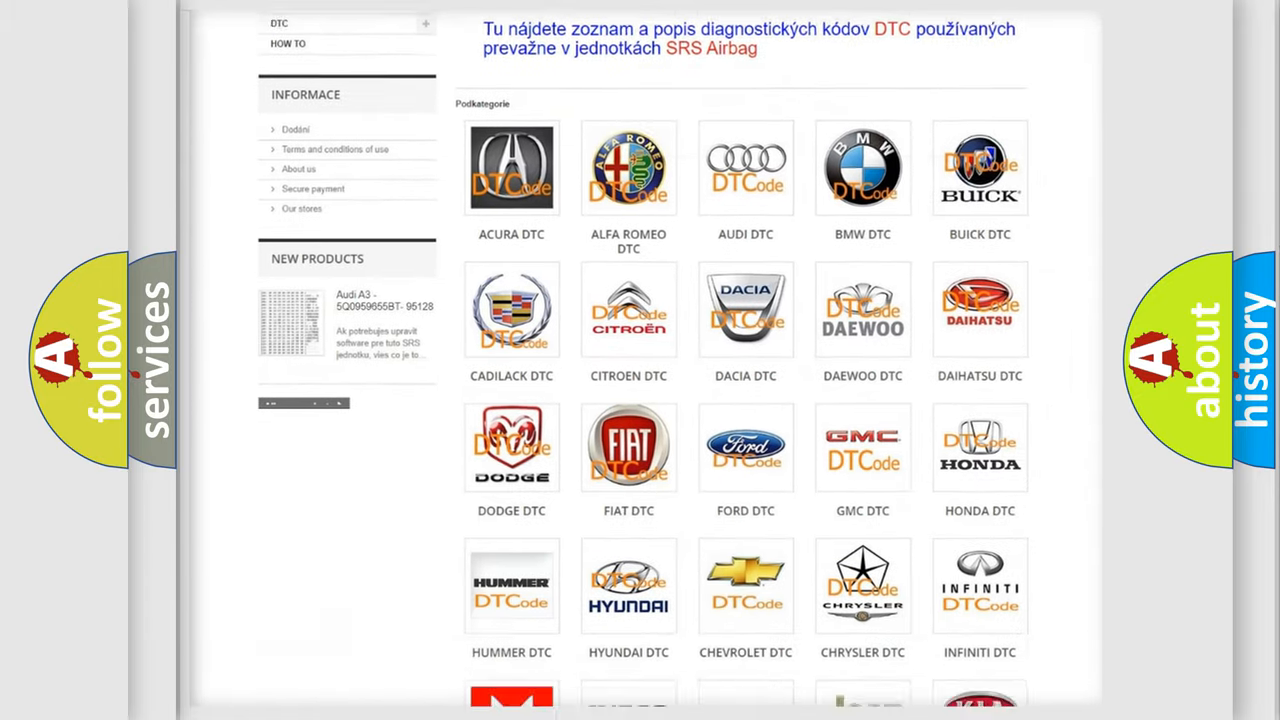
{"action": "scroll", "scroll_direction": "down", "scroll_amount": 3}
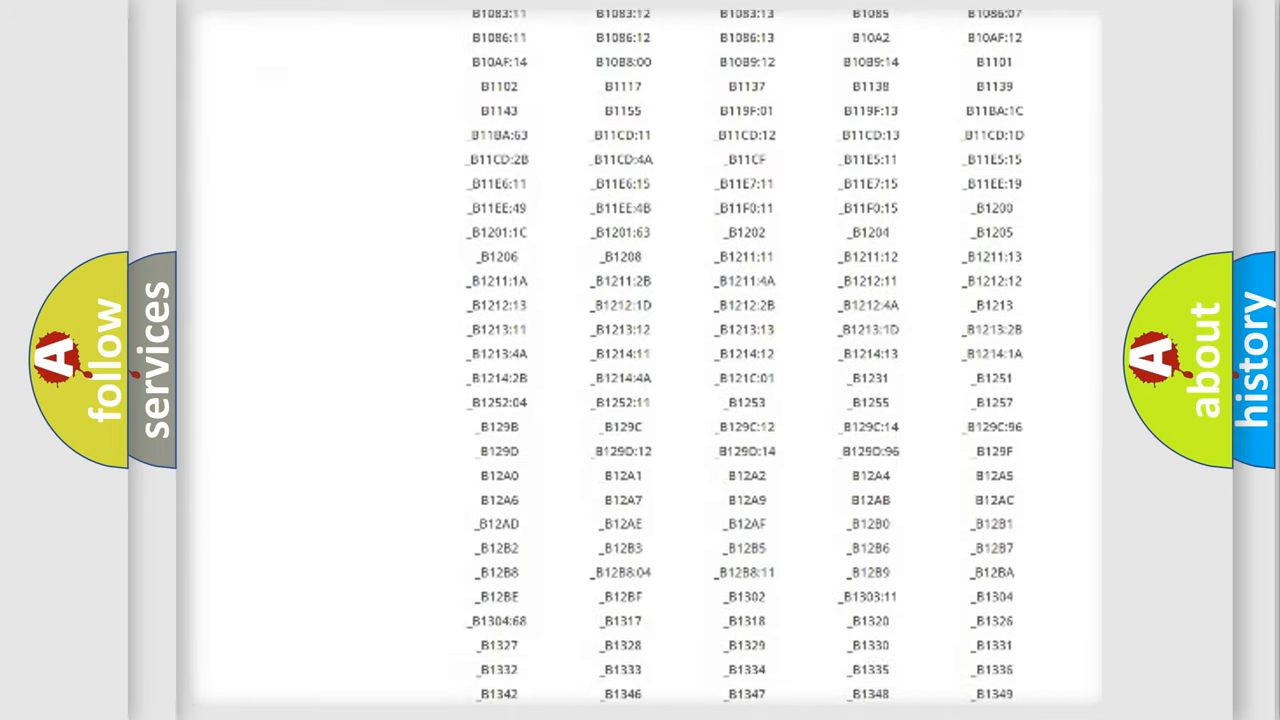
{"action": "scroll", "scroll_direction": "down", "scroll_amount": 3}
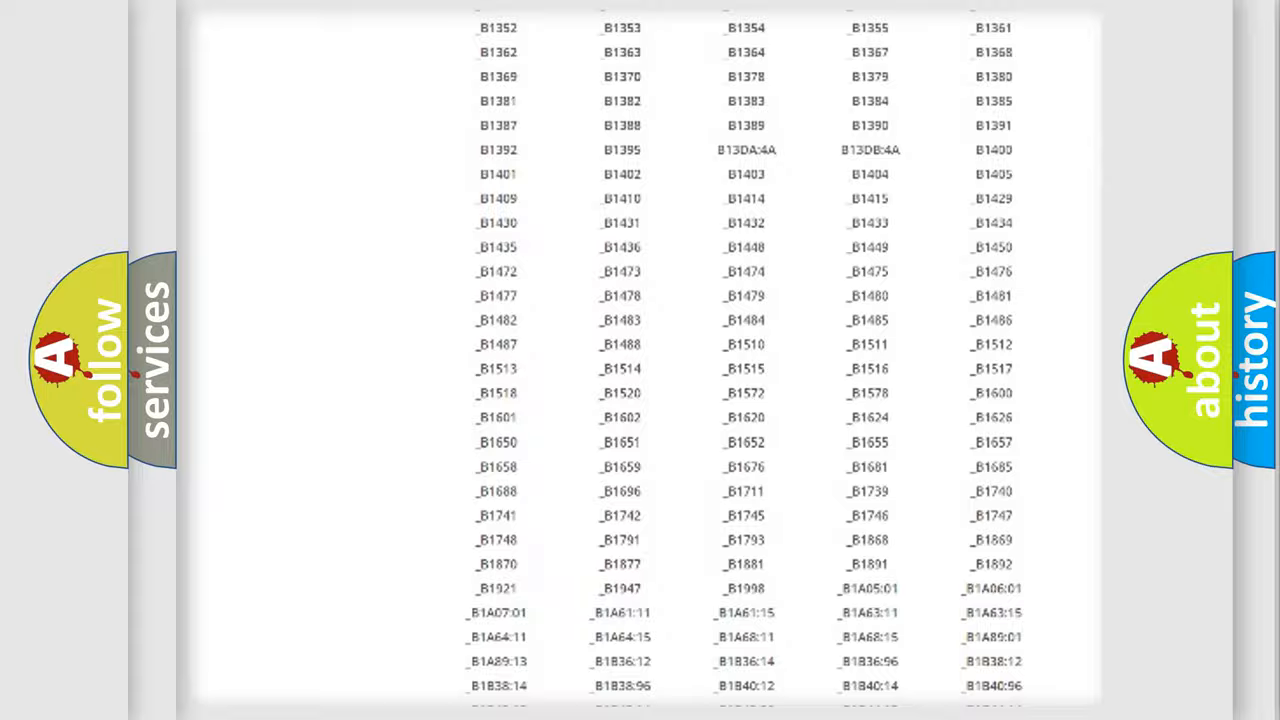